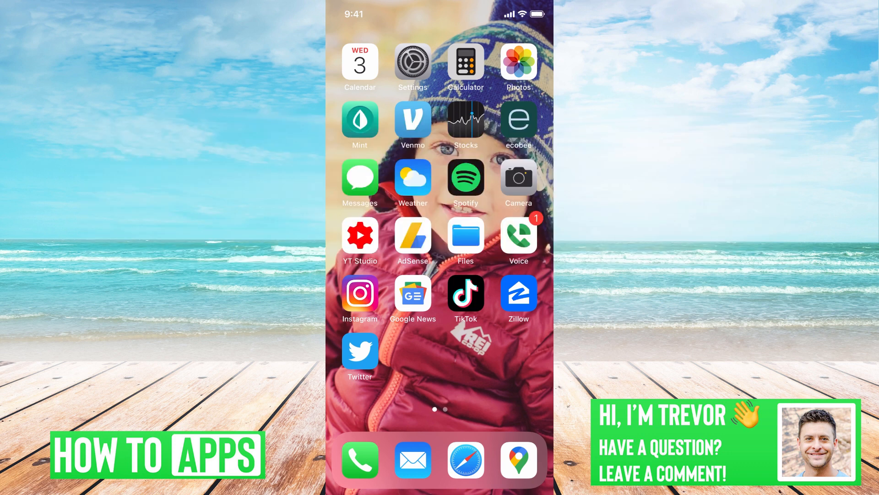
# Launch the Settings app from the Home Screen
pyautogui.click(412, 63)
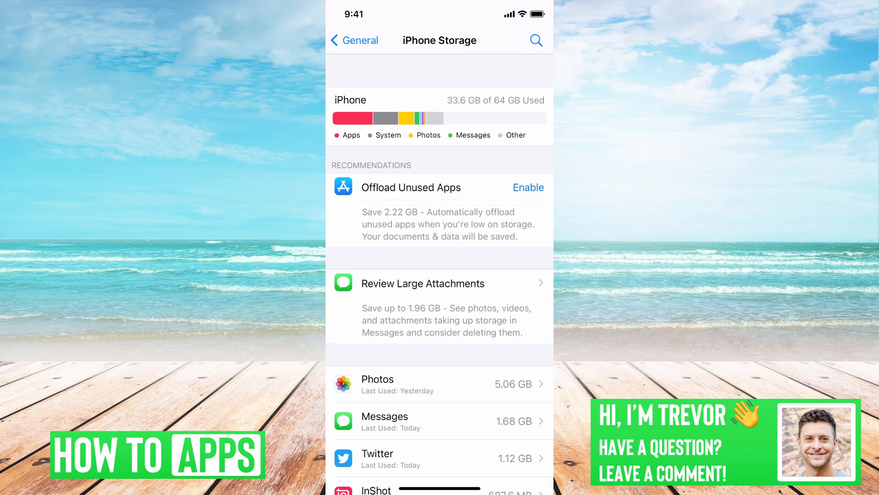
pyautogui.scroll(-3)
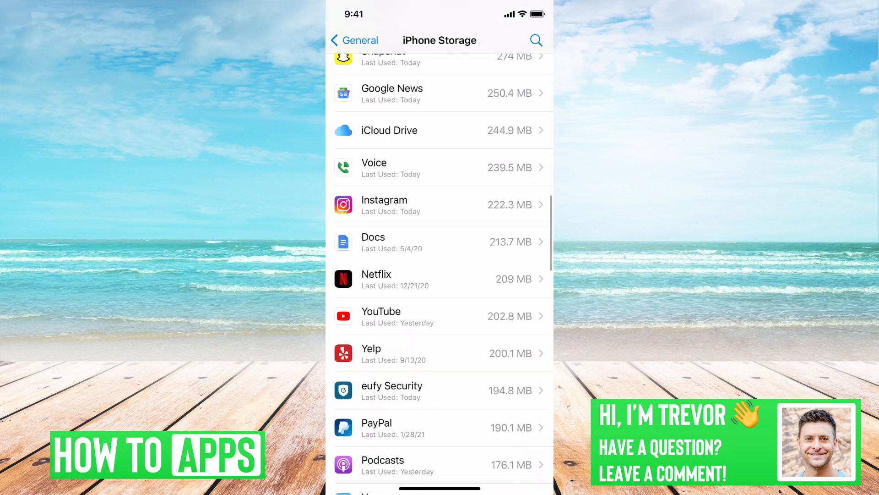
pyautogui.scroll(-3)
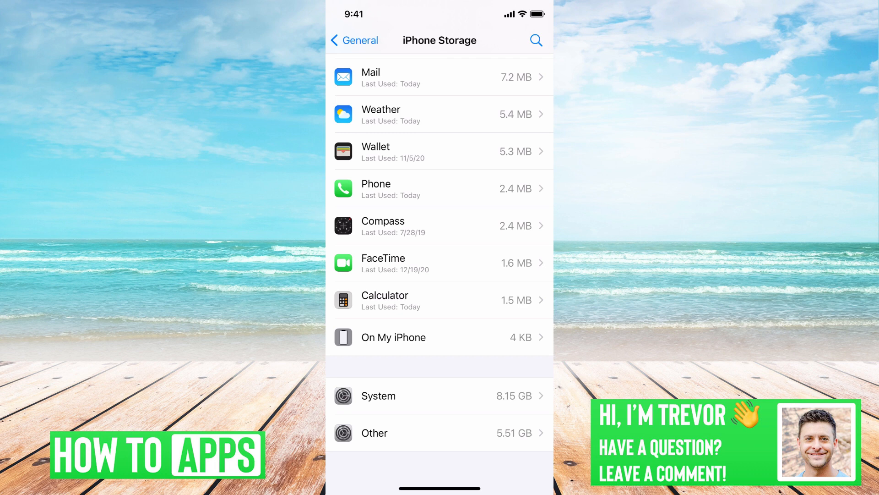
pyautogui.scroll(-3)
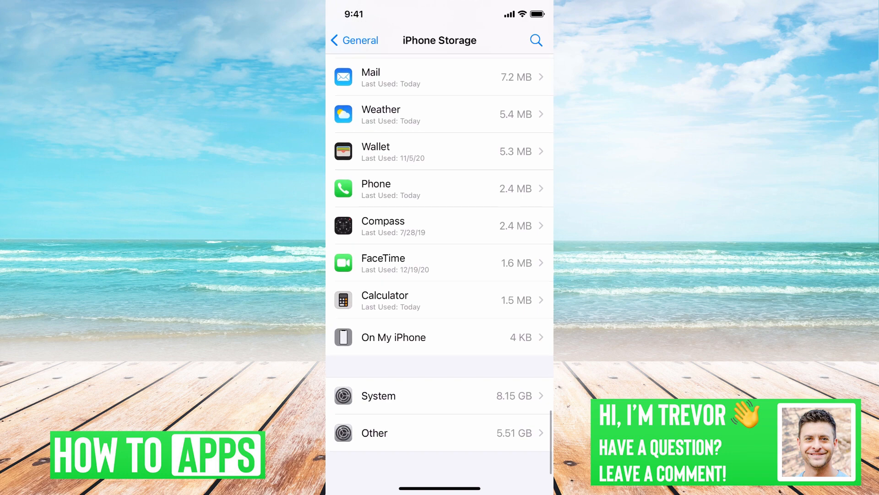
pyautogui.scroll(3)
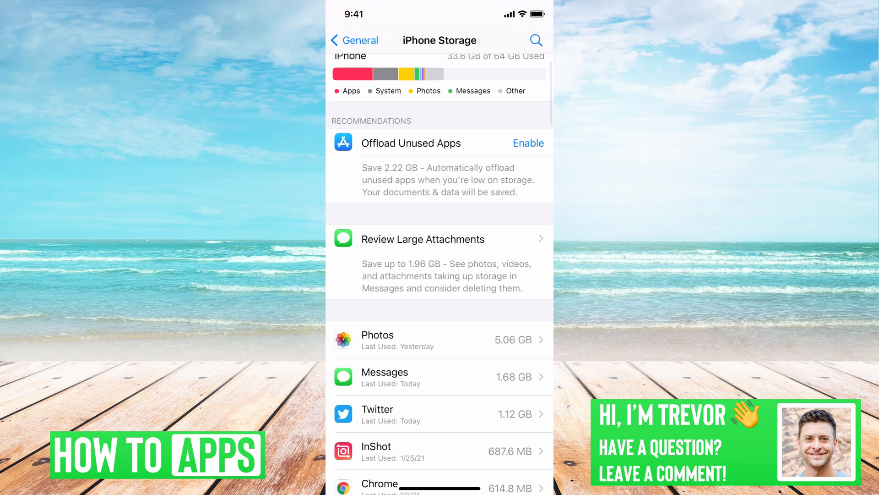
# Scroll past the storage recommendations and enter Review Large Attachments
pyautogui.scroll(3)
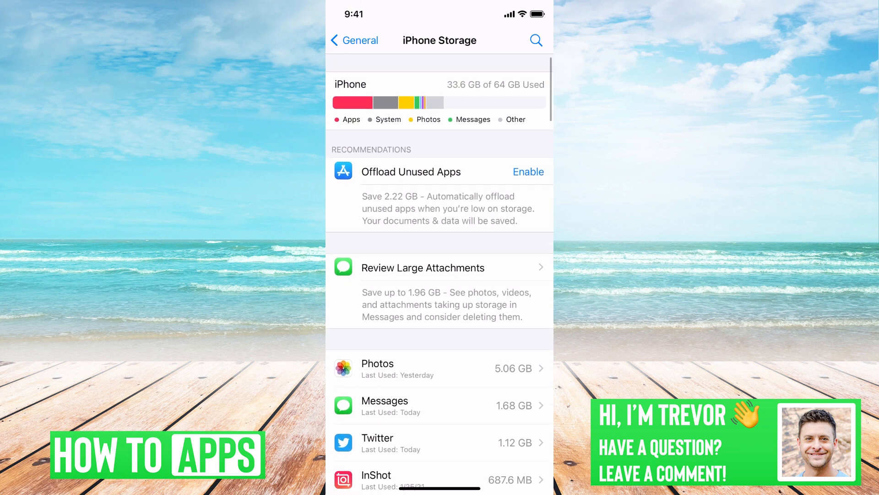
pyautogui.scroll(3)
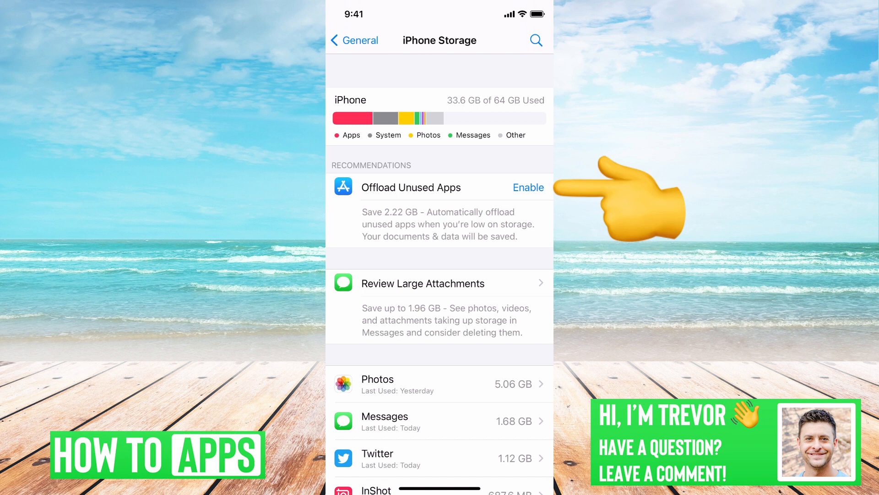
pyautogui.scroll(3)
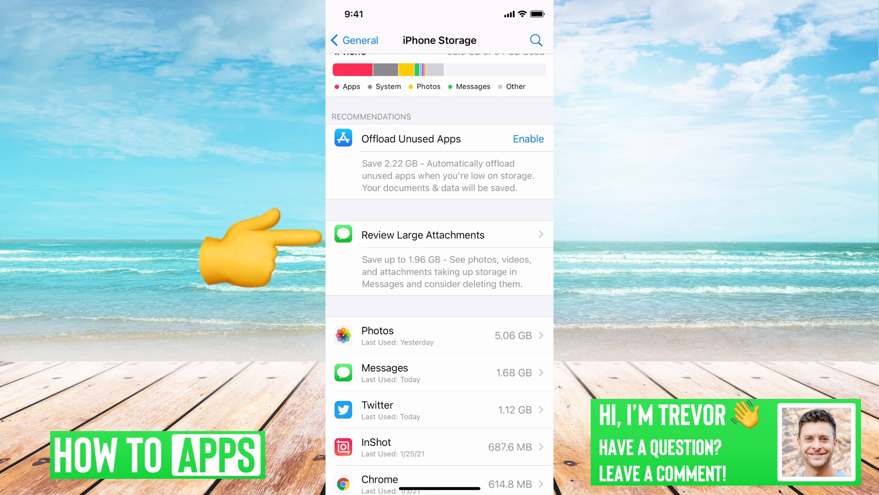
pyautogui.click(423, 234)
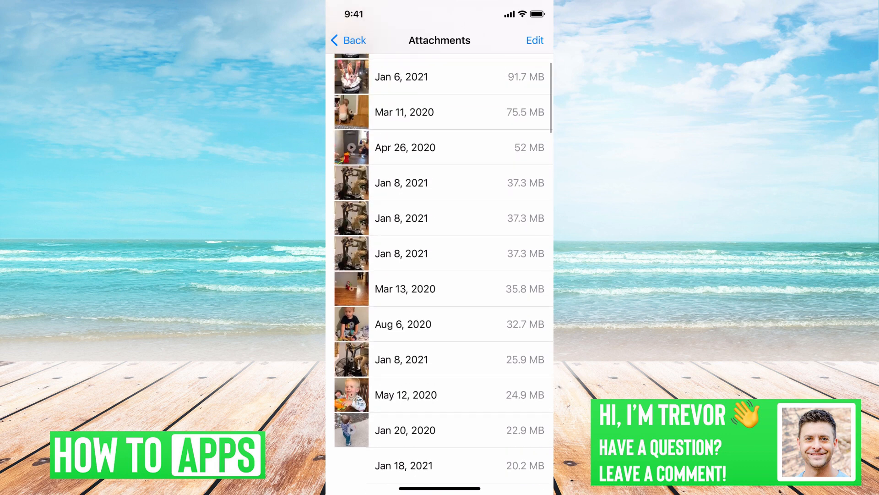
# Return from the Attachments list to the iPhone Storage overview
pyautogui.click(346, 39)
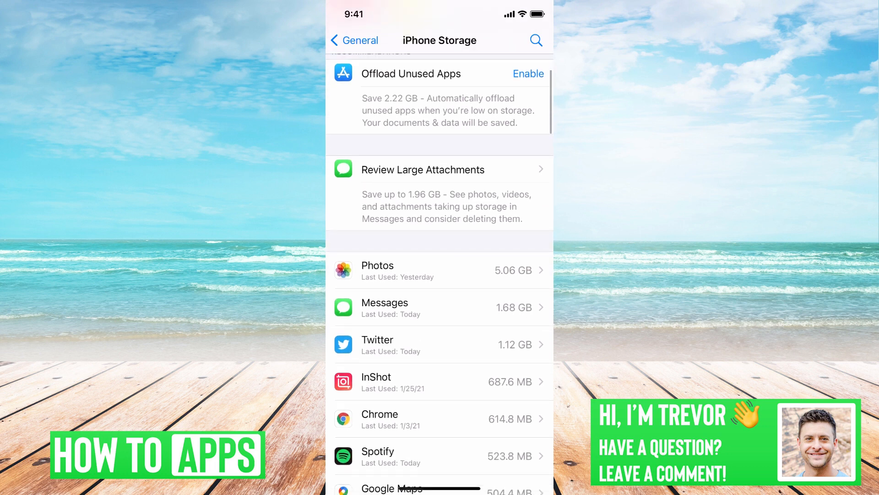
pyautogui.scroll(3)
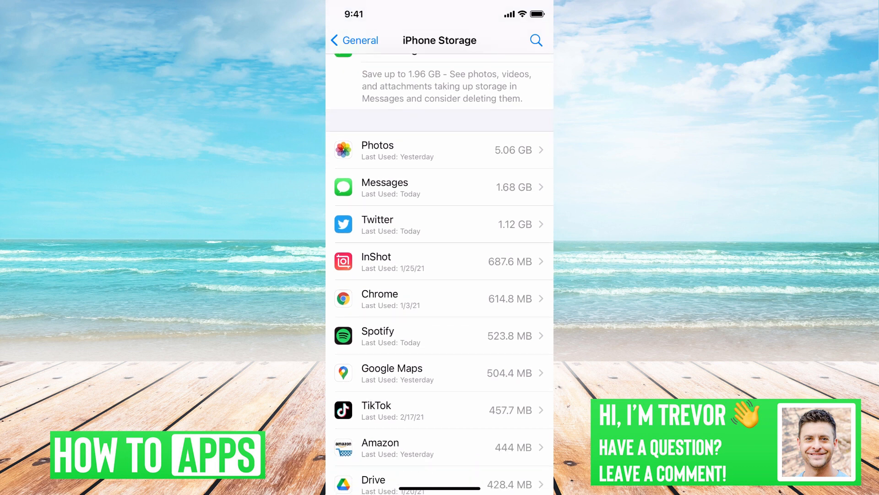
pyautogui.click(441, 149)
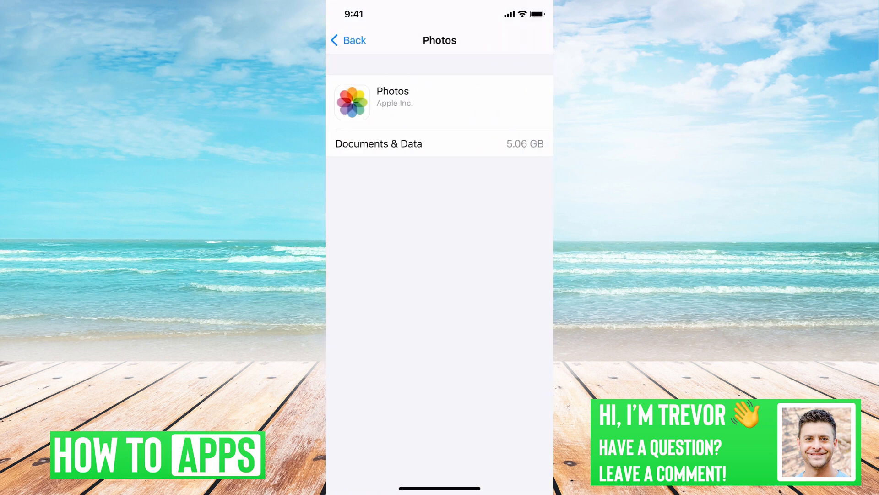
pyautogui.click(348, 40)
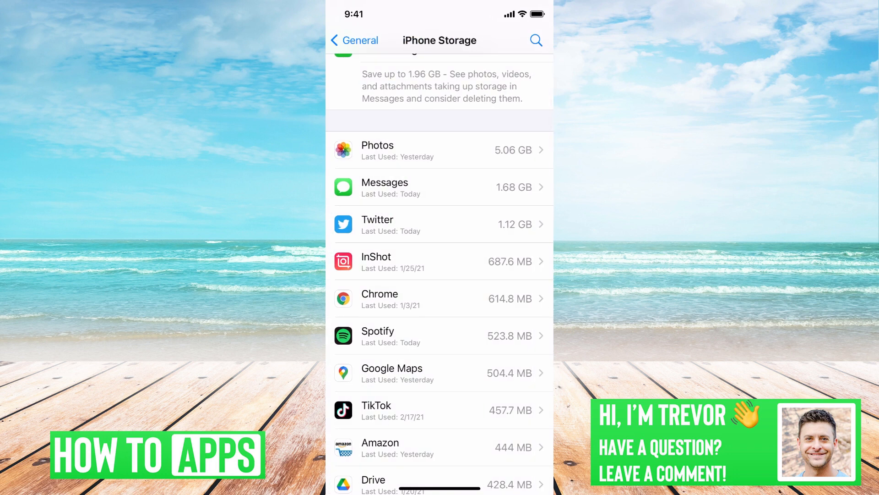
pyautogui.click(439, 187)
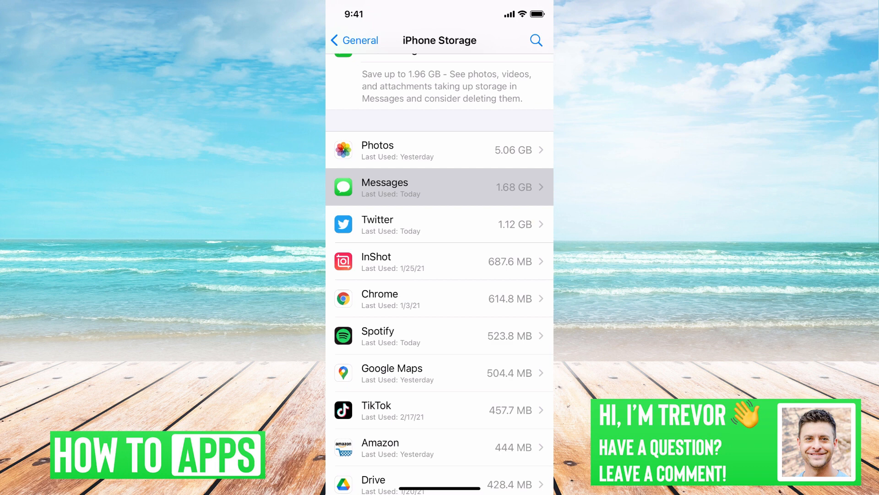
pyautogui.click(441, 187)
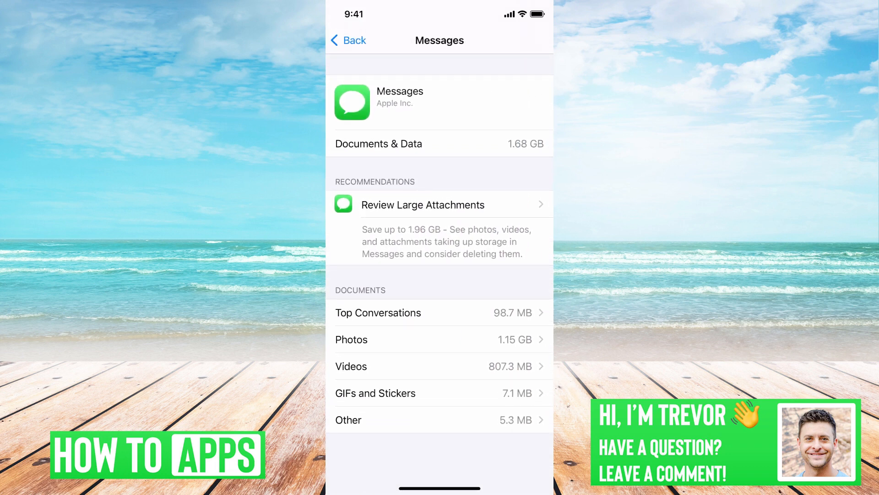
pyautogui.click(346, 40)
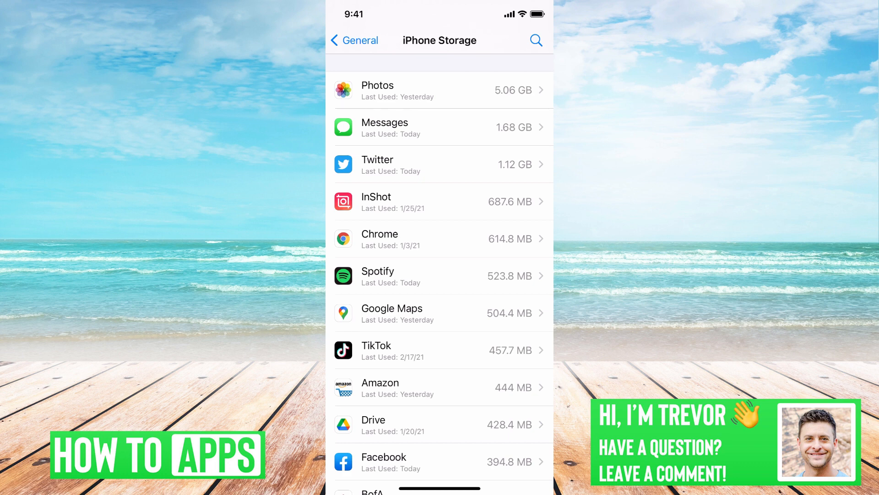
# Swipe up to leave Settings and return to the Home Screen
pyautogui.scroll(3)
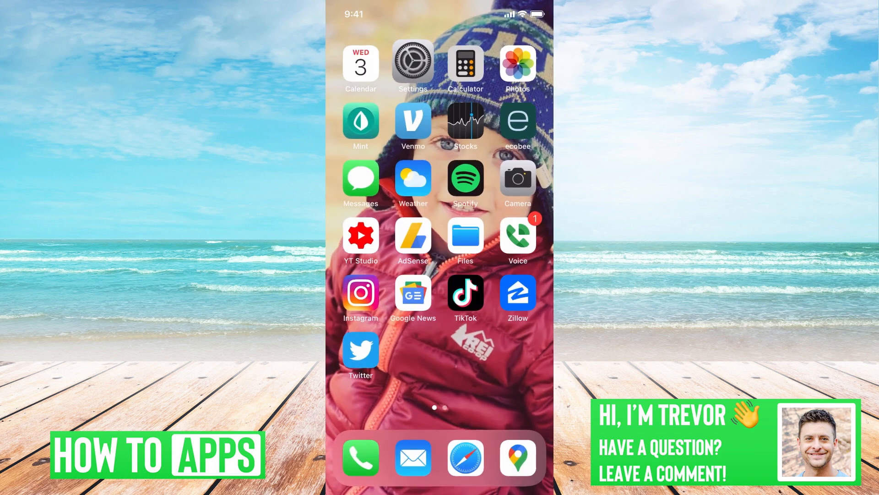
# In TikTok, go to your profile's Settings and privacy and scroll to the cache section showing 50 M
pyautogui.click(466, 293)
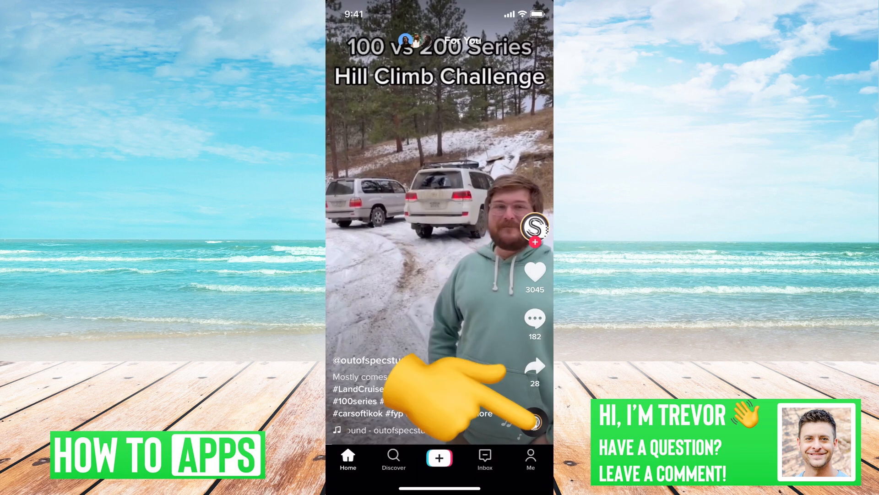
pyautogui.click(529, 459)
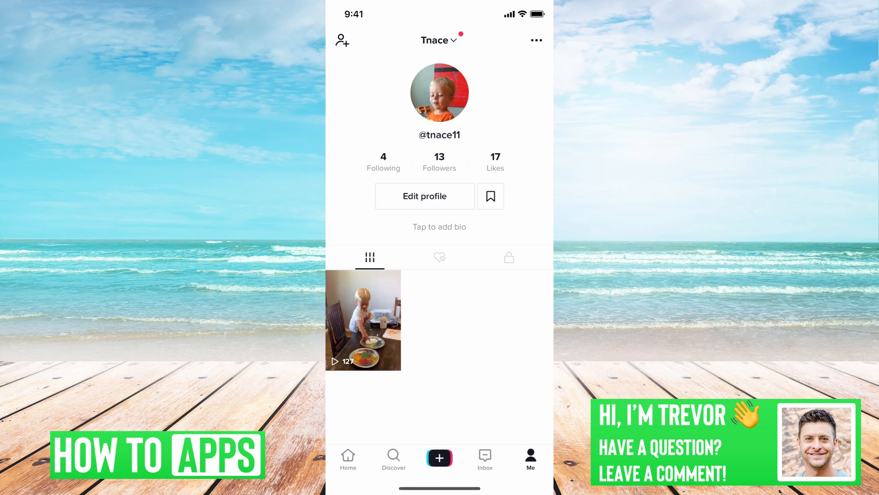
pyautogui.click(535, 39)
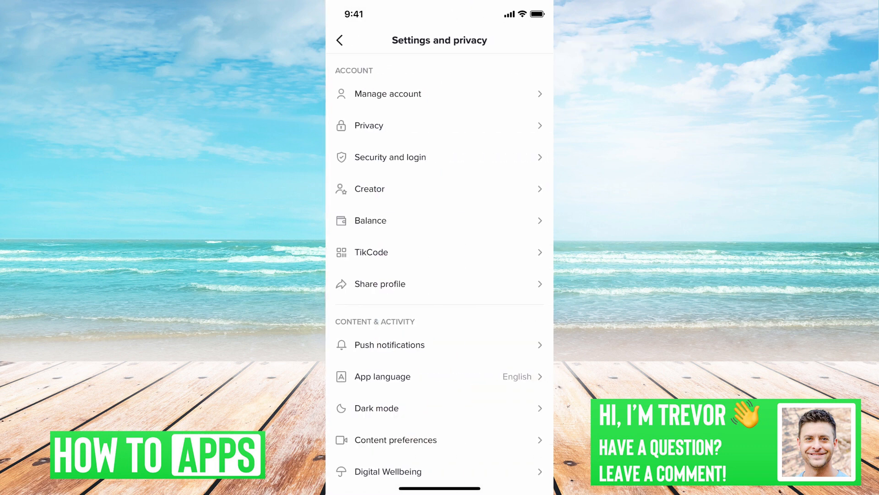
pyautogui.scroll(-3)
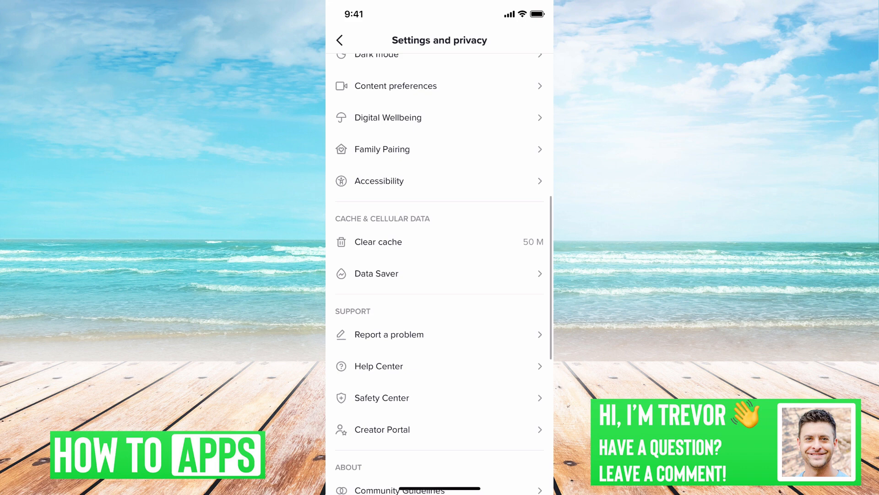